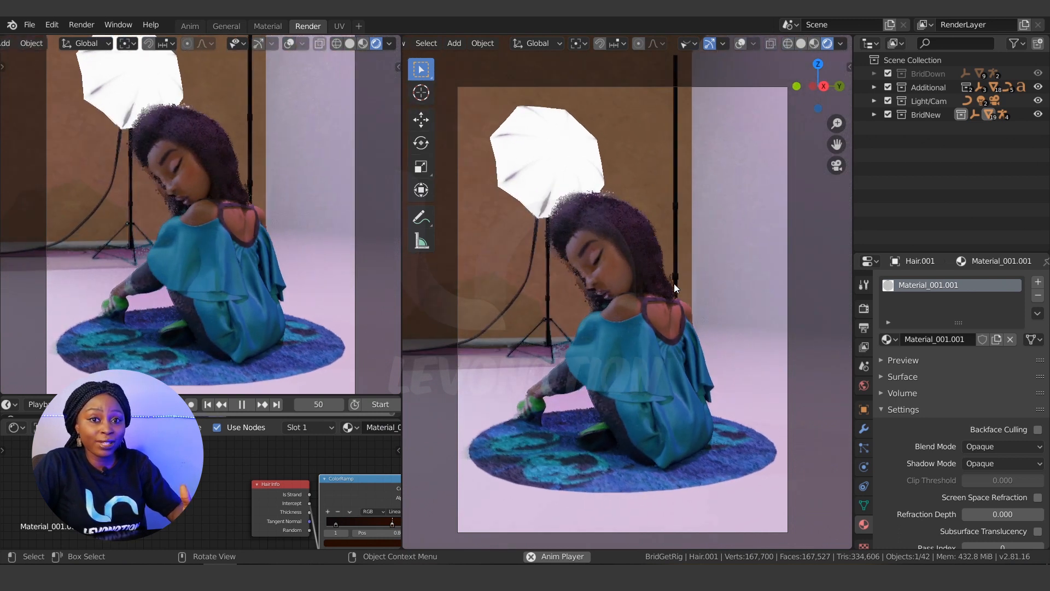
- Select the seated girl's top so its Top and TopTrim materials become active
click(241, 404)
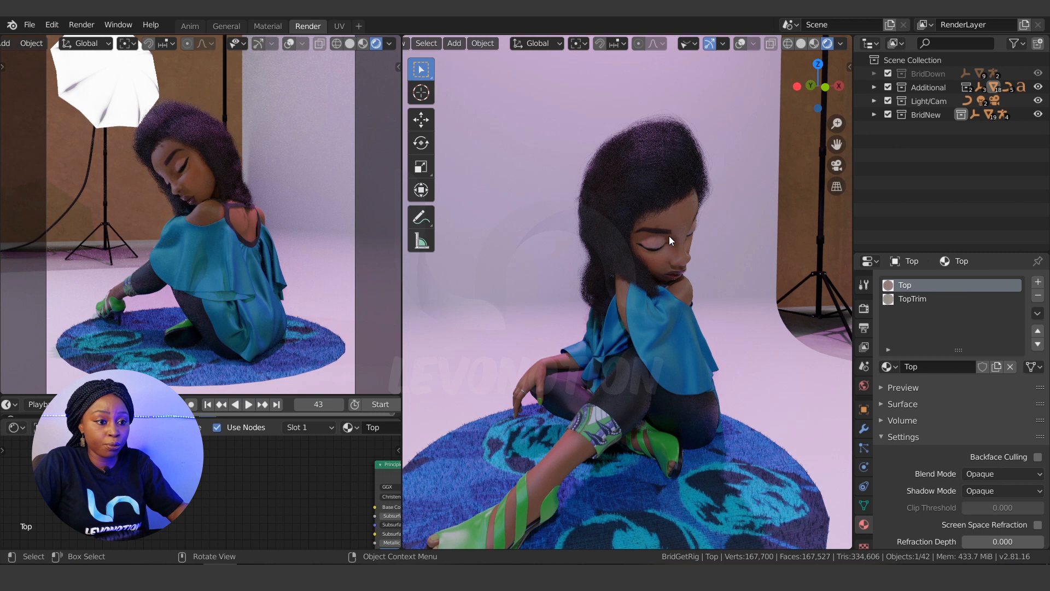
- Select the girl's shorts, making their Ankara fabric material active
click(669, 334)
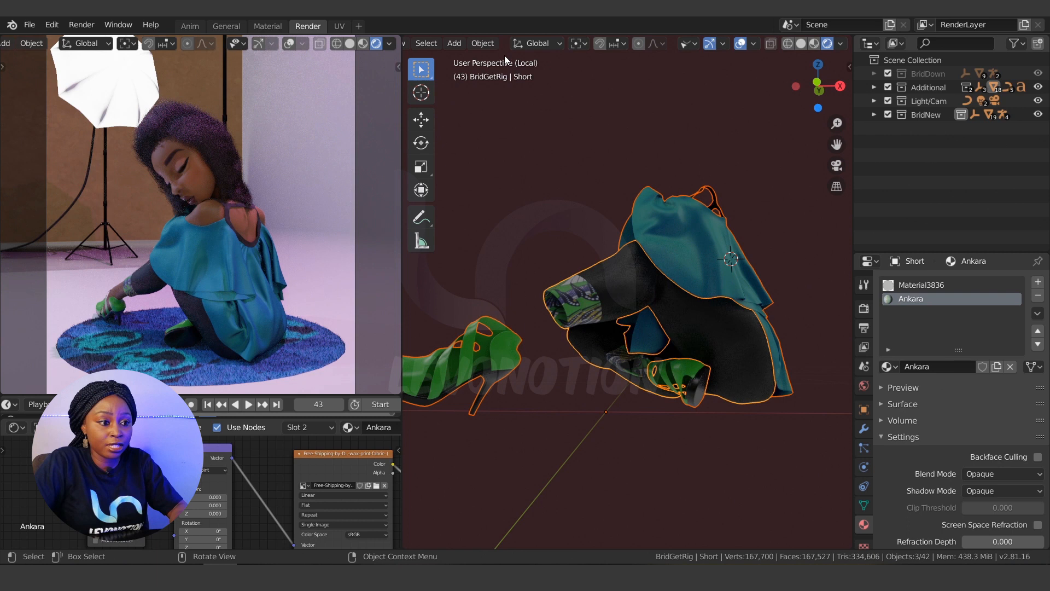
mouse_move(531, 72)
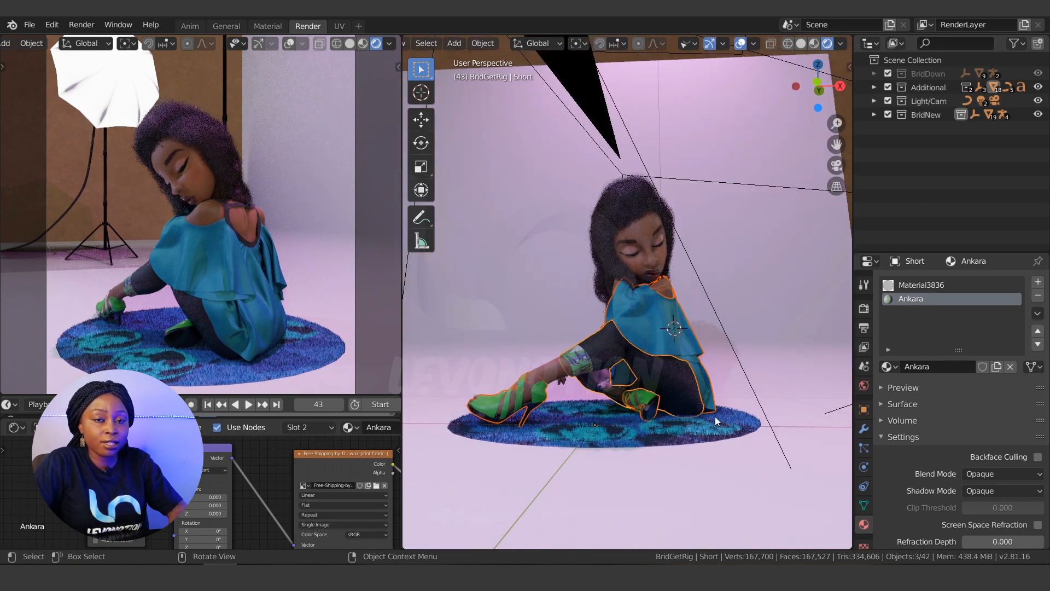
mouse_move(694, 402)
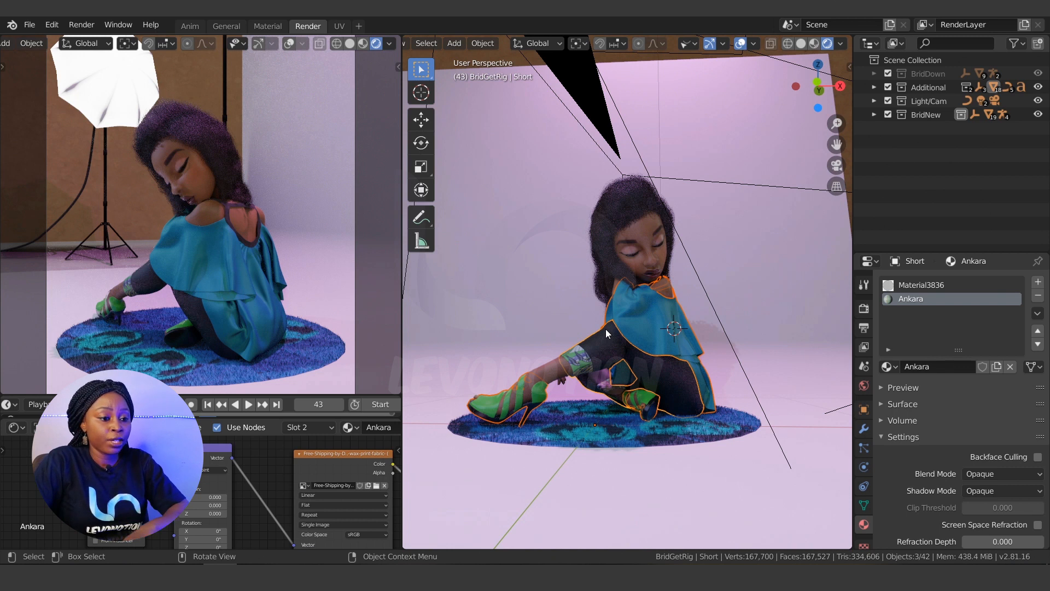
mouse_move(591, 328)
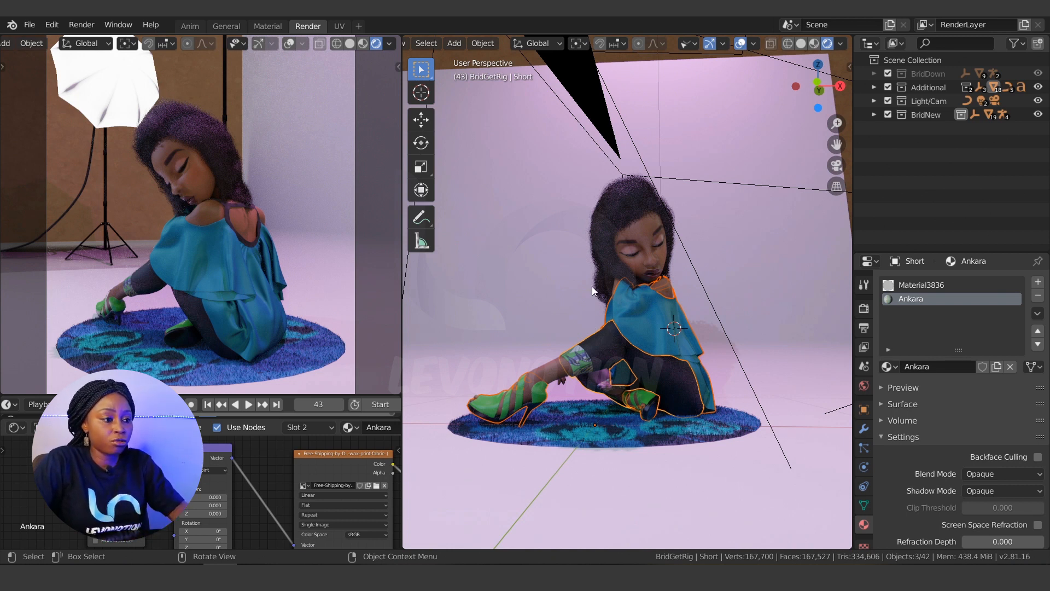
- Open Preferences to the Keymap section and search shortcuts for '/'
click(51, 24)
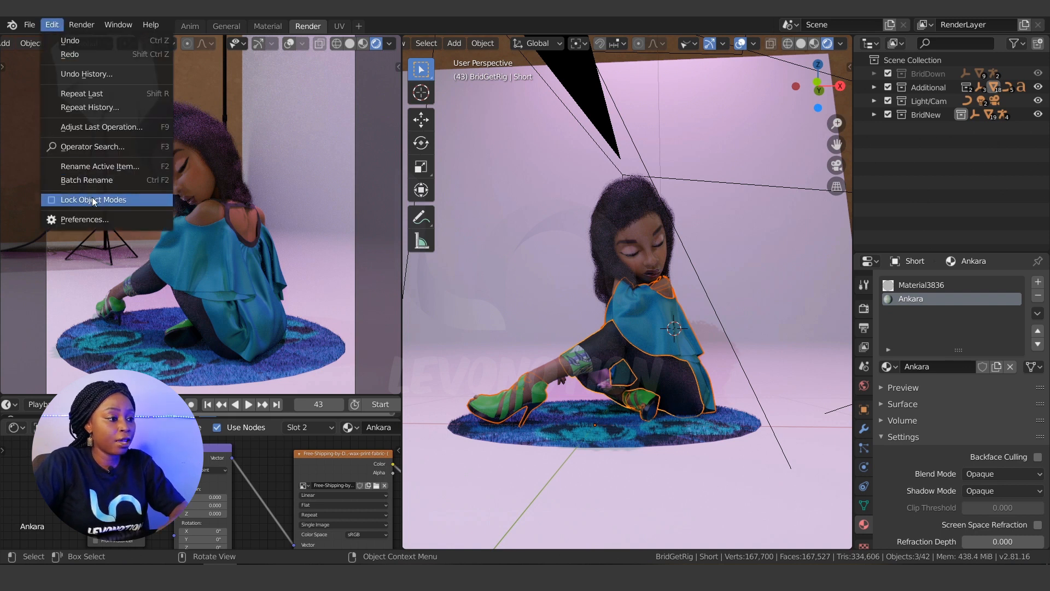
click(84, 219)
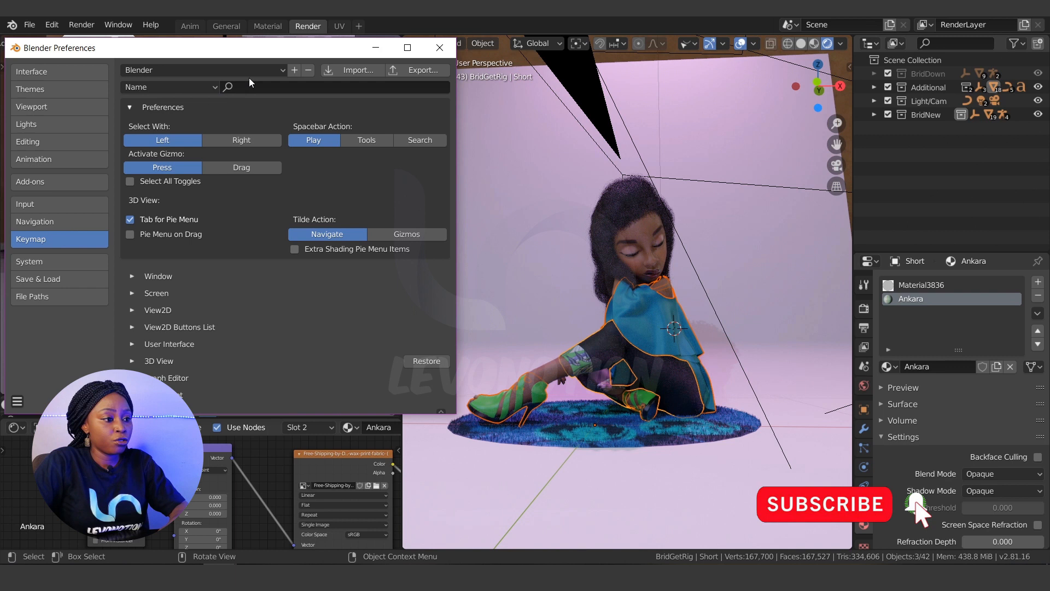
click(301, 86)
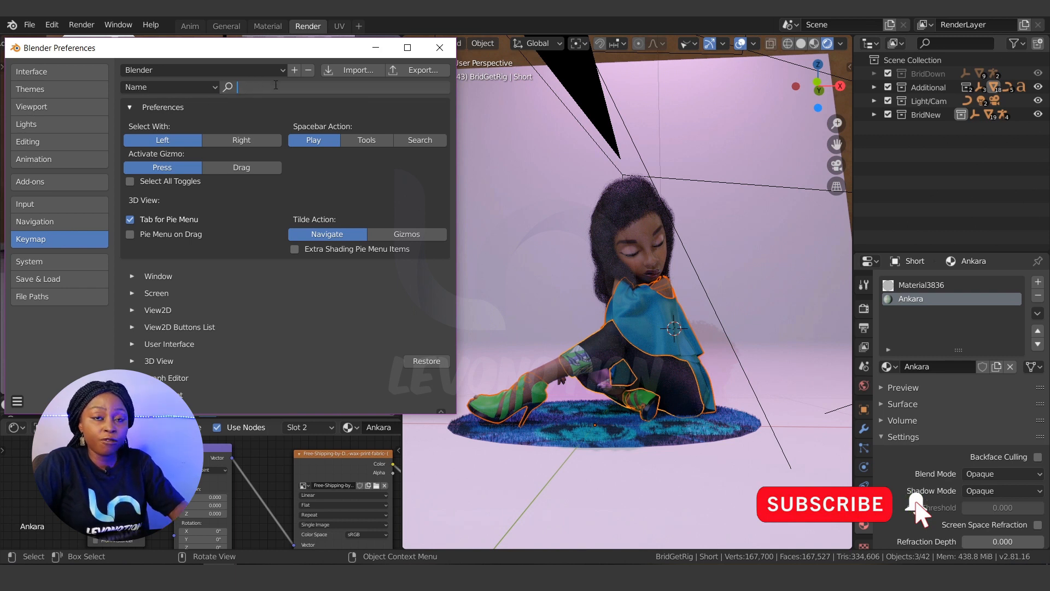
text(/)
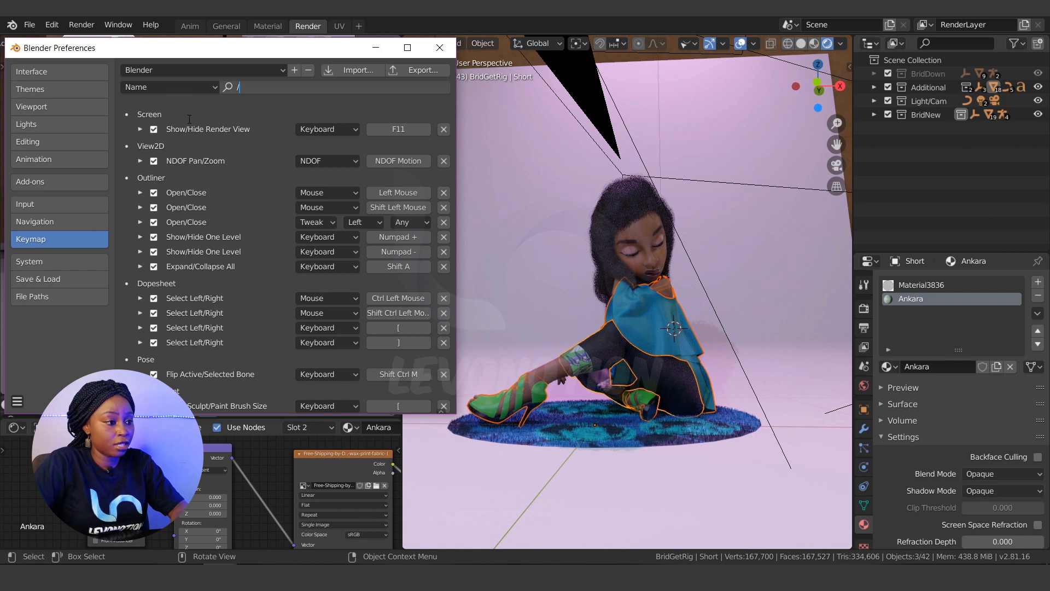
- Filter the keymap by Key-Binding and uncheck Frame Selected on both Local View shortcuts
click(169, 87)
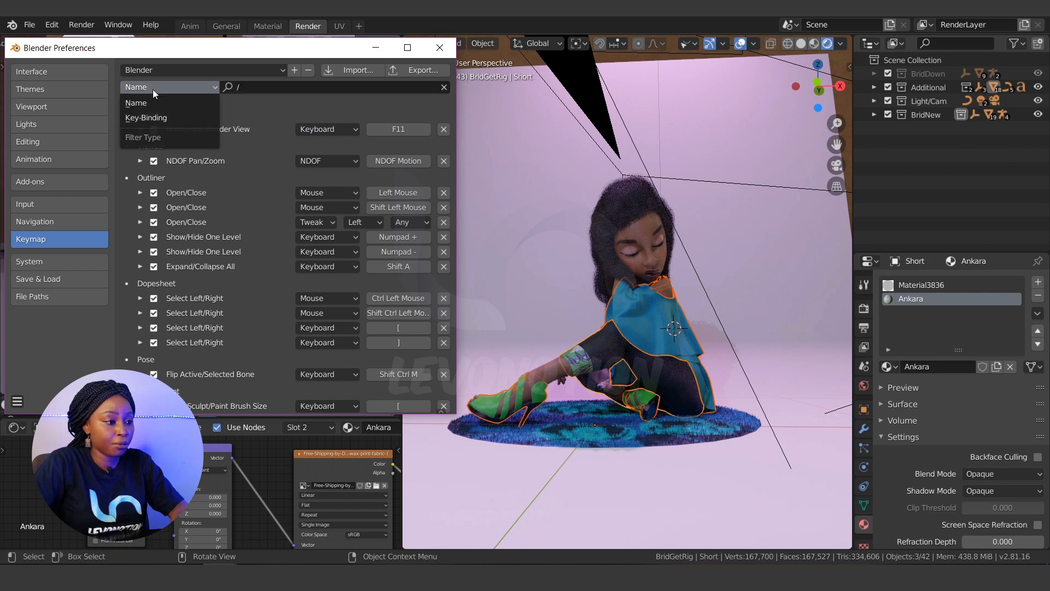
click(146, 117)
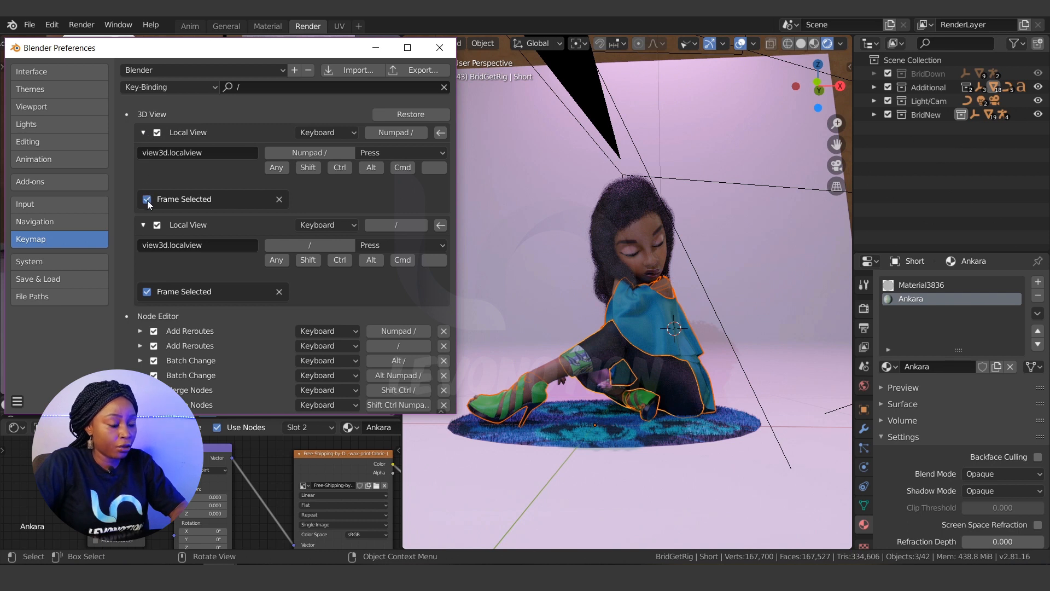
click(146, 291)
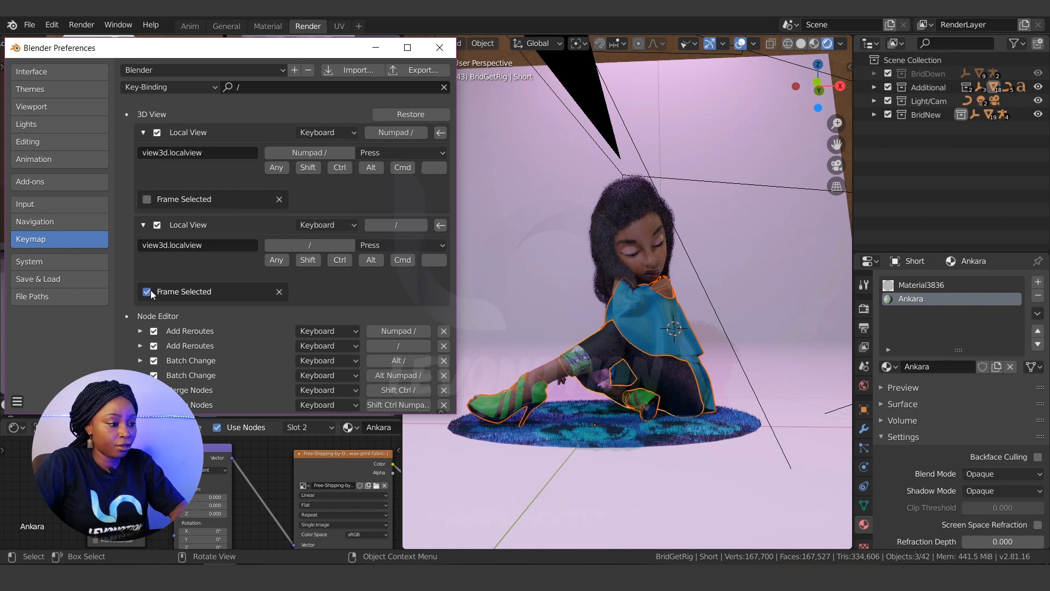
click(147, 292)
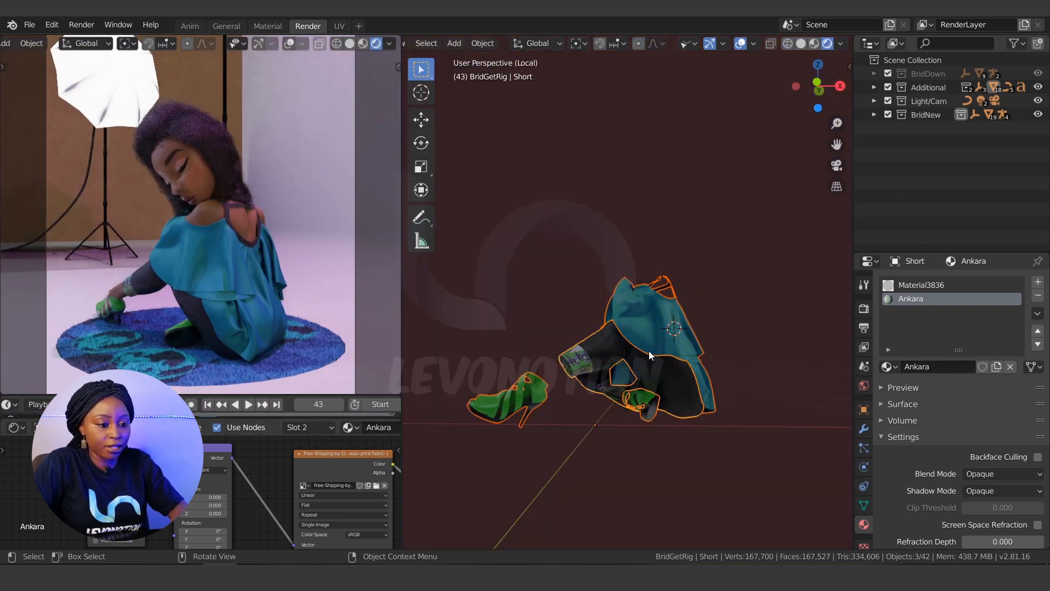
scroll(up, 3)
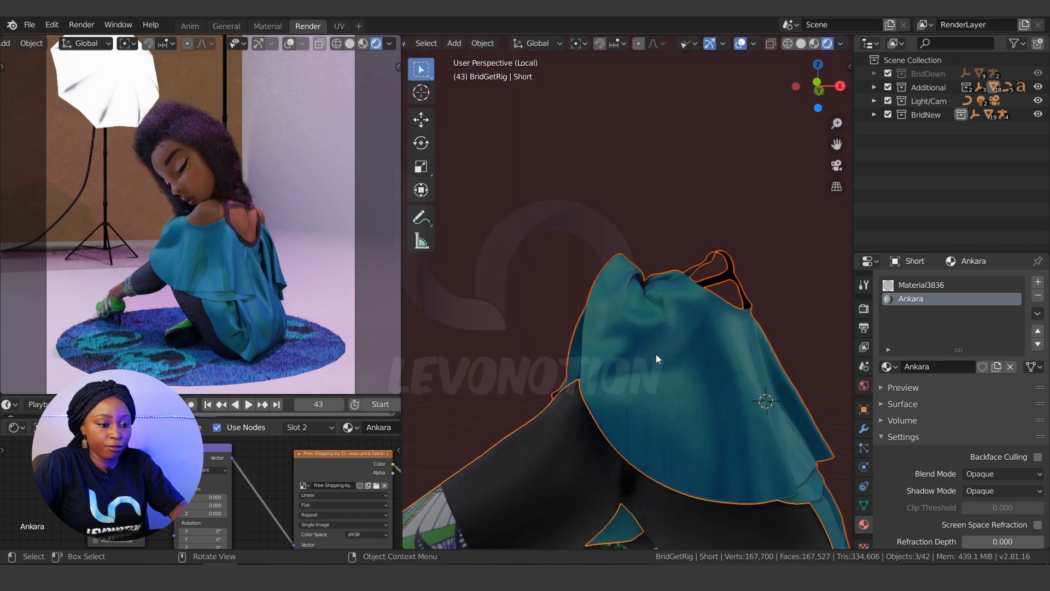